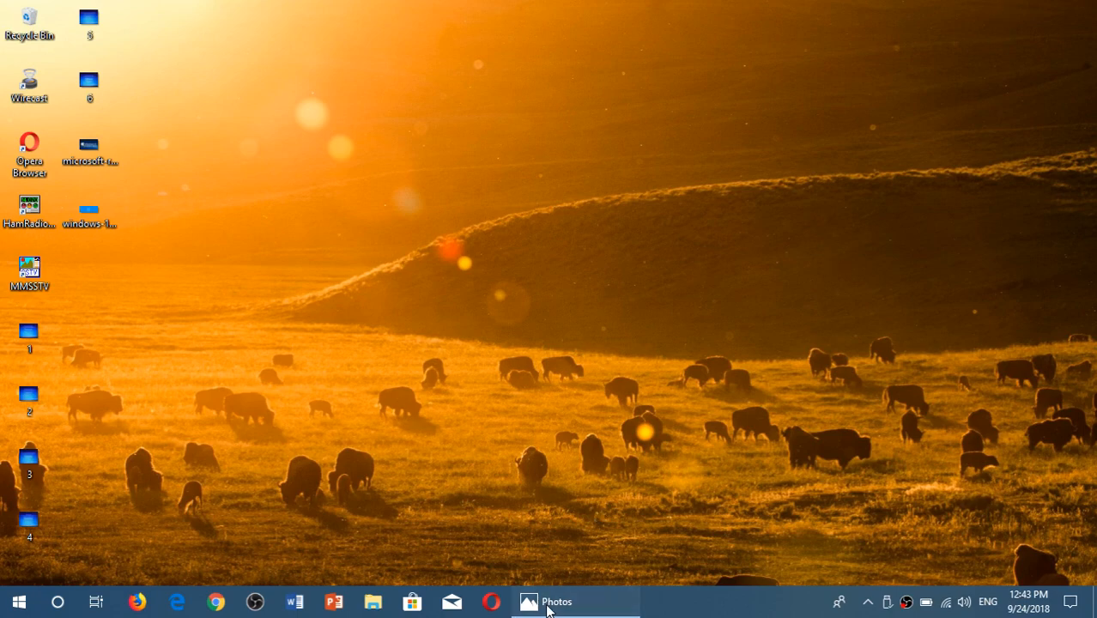
Show the 'Windows 10 Cumulative Updates' title image full-view in the Photos app
{"action": "left_click", "coordinate": [556, 600]}
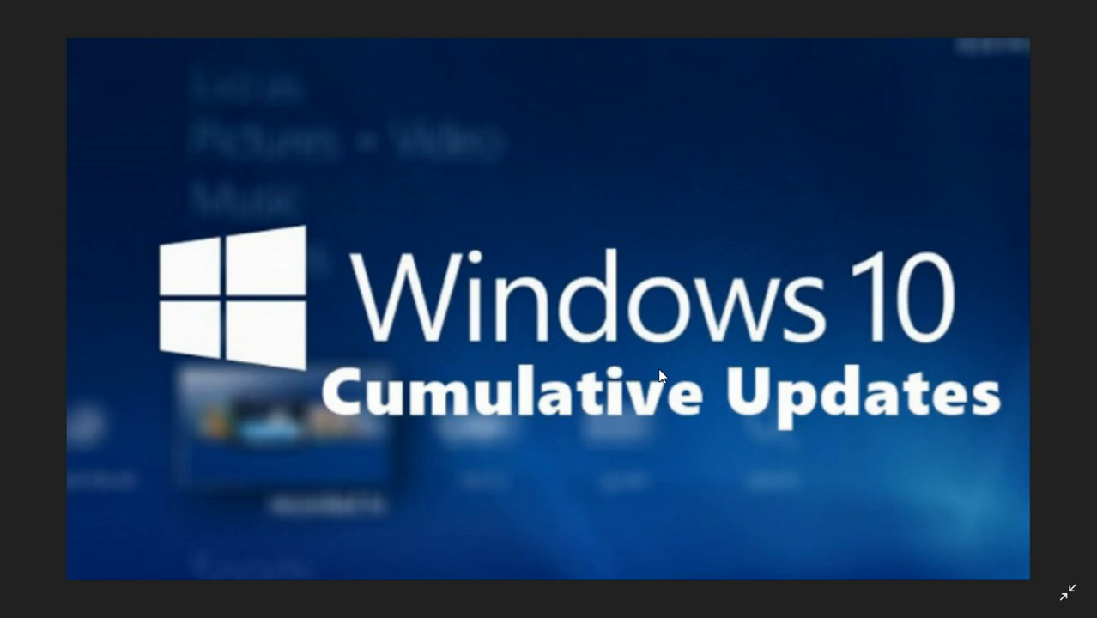
{"action": "mouse_move", "coordinate": [1077, 414]}
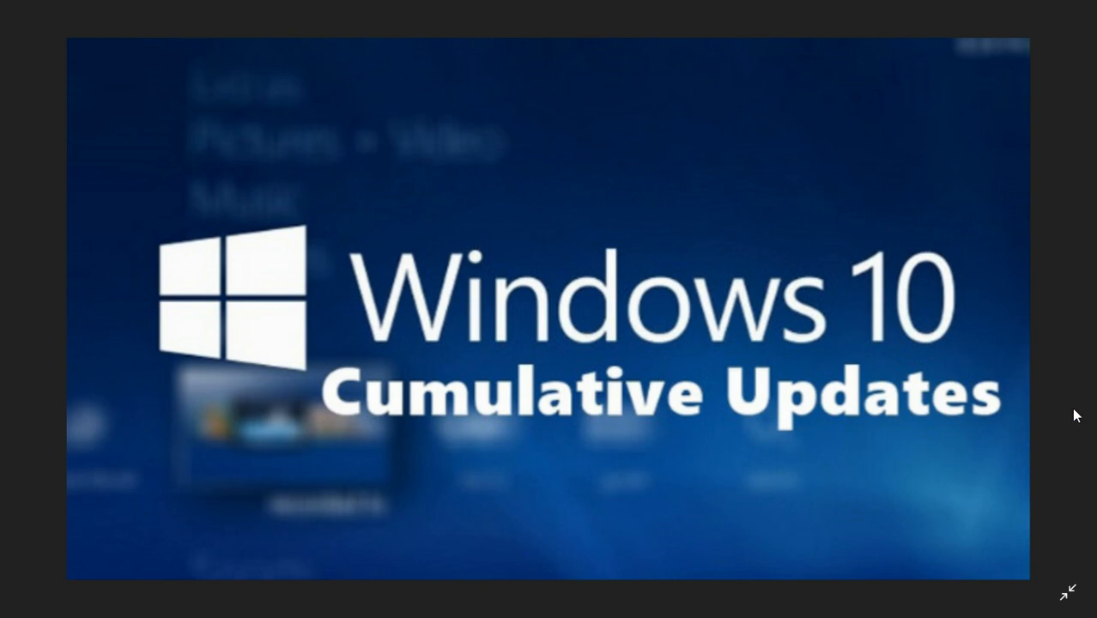